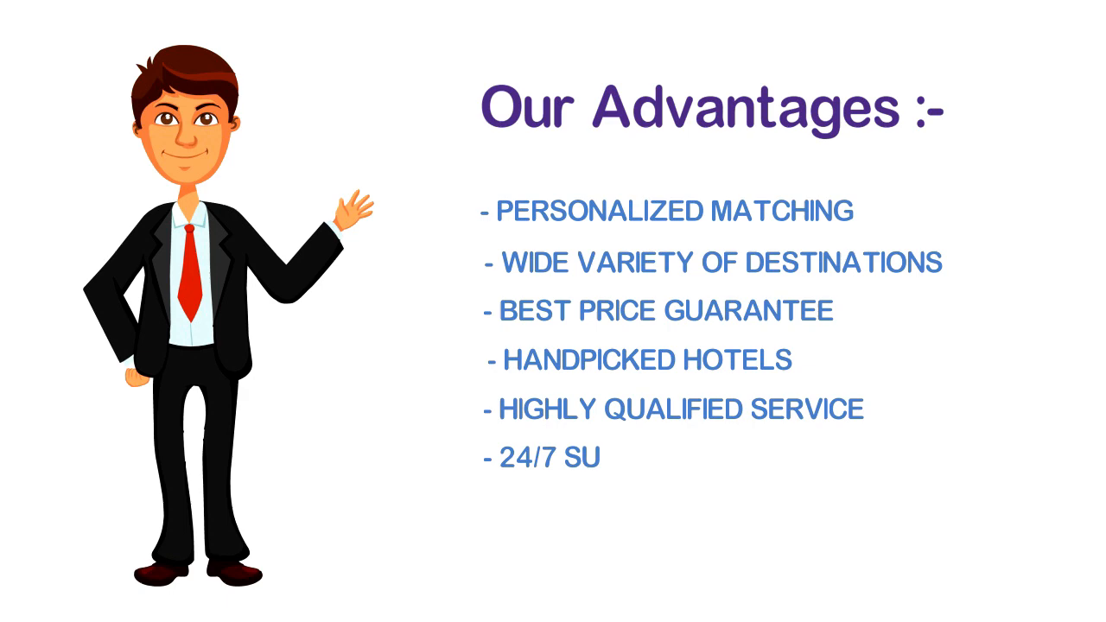
pyautogui.write('PPORT')
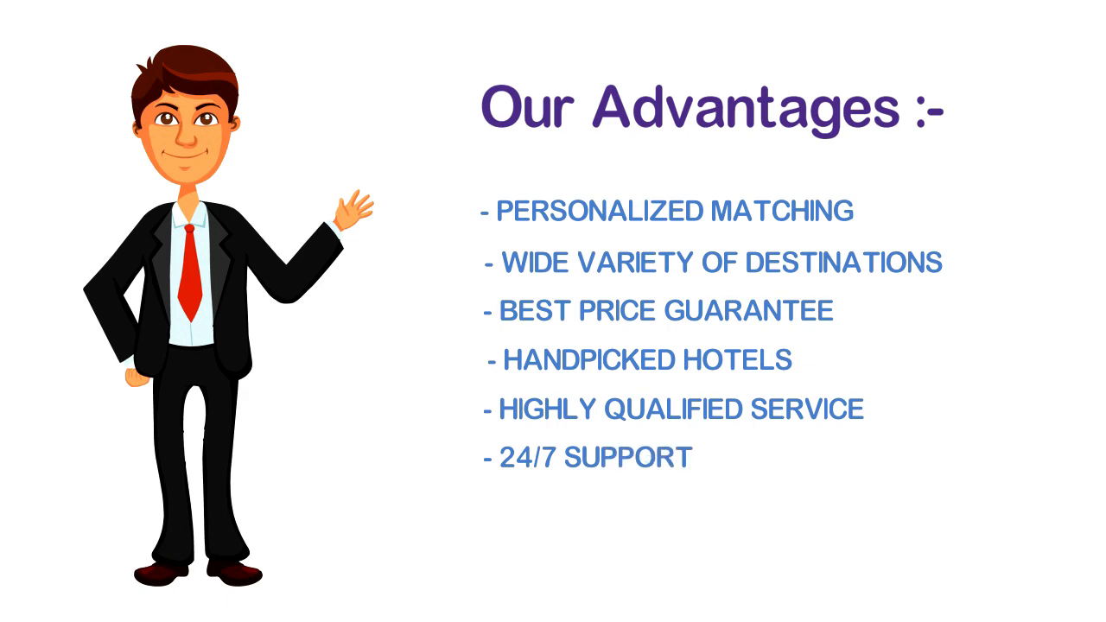